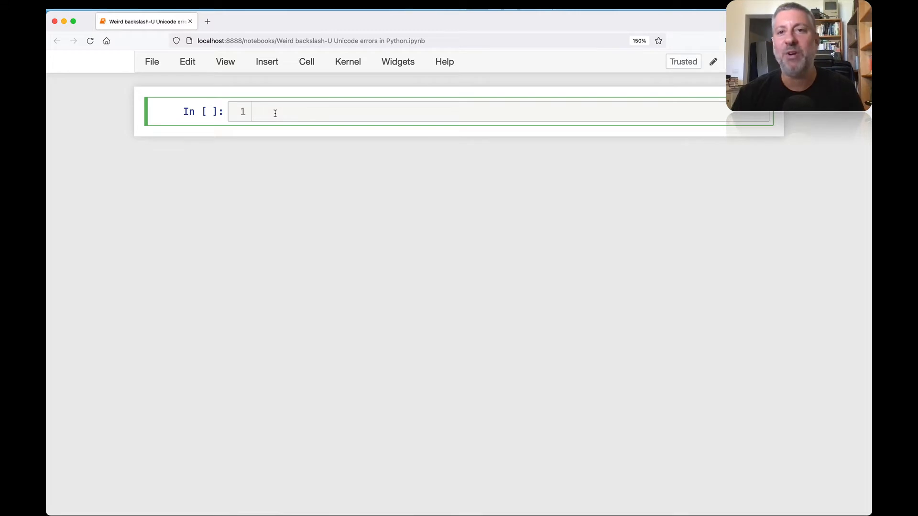
- Run f = open('/etc/passwd') and select that code for reuse
{"action": "type", "text": "f = open('/etc/passwd"}
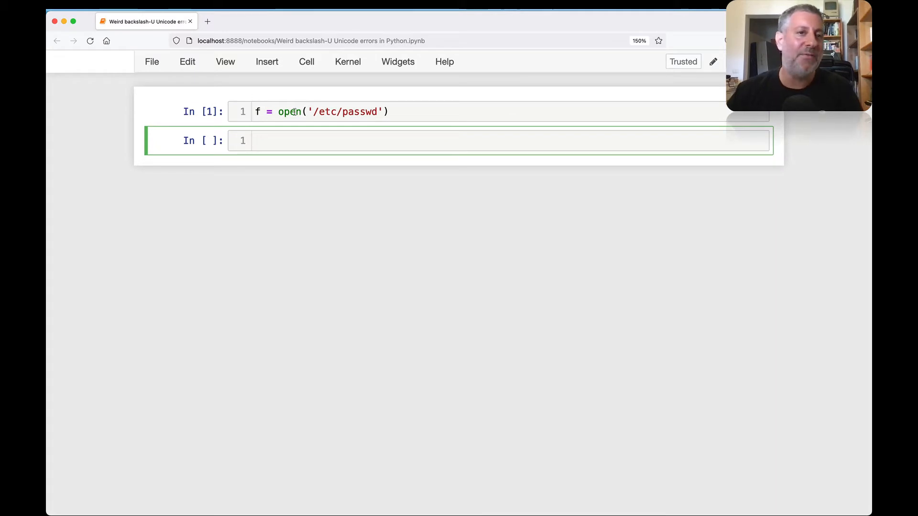
{"action": "double_click", "coordinate": [288, 111]}
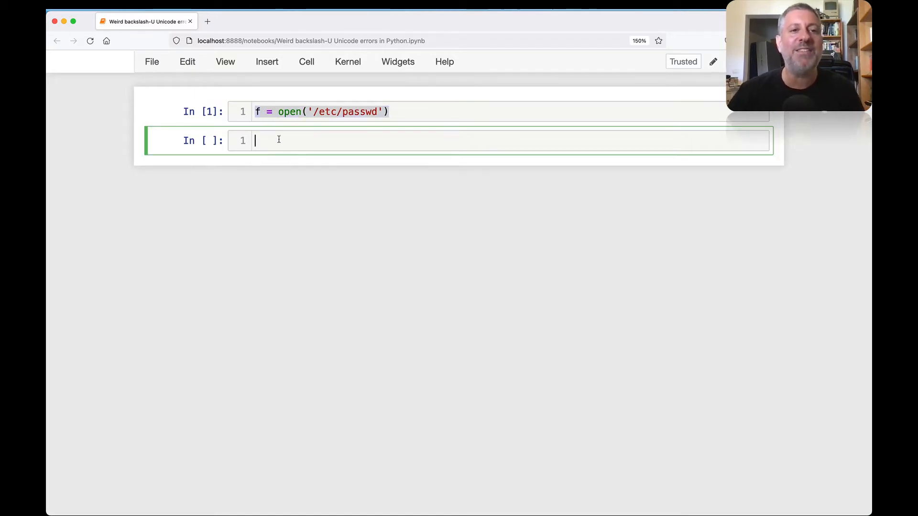
- Replace the path with a backslash \Users path to hello.txt and run it, raising unicodeescape SyntaxError
{"action": "type", "text": "f = open('/etc/passwd')"}
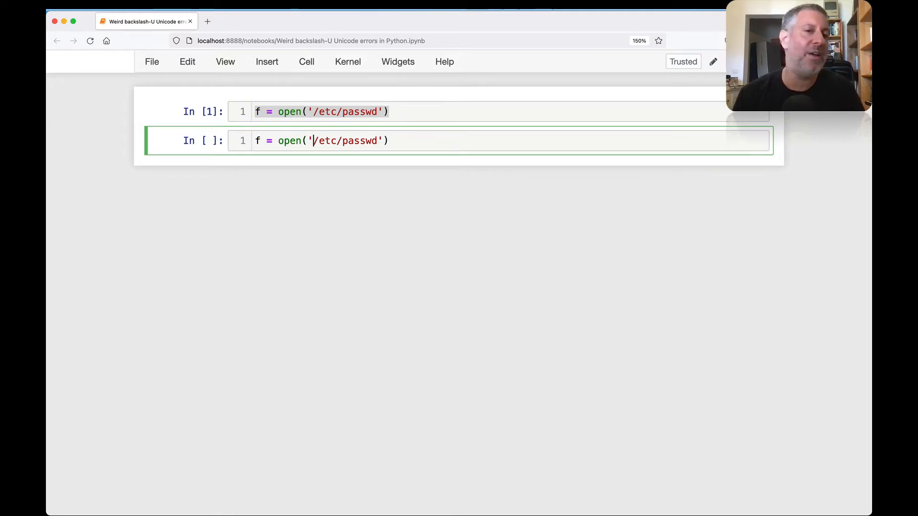
{"action": "key", "text": "Backspace"}
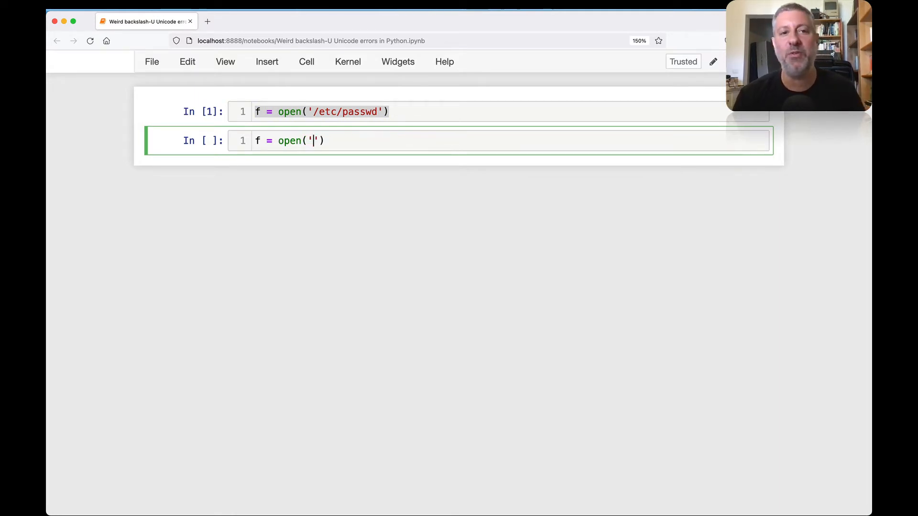
{"action": "type", "text": "\\Users\\reuven\\hello.txt"}
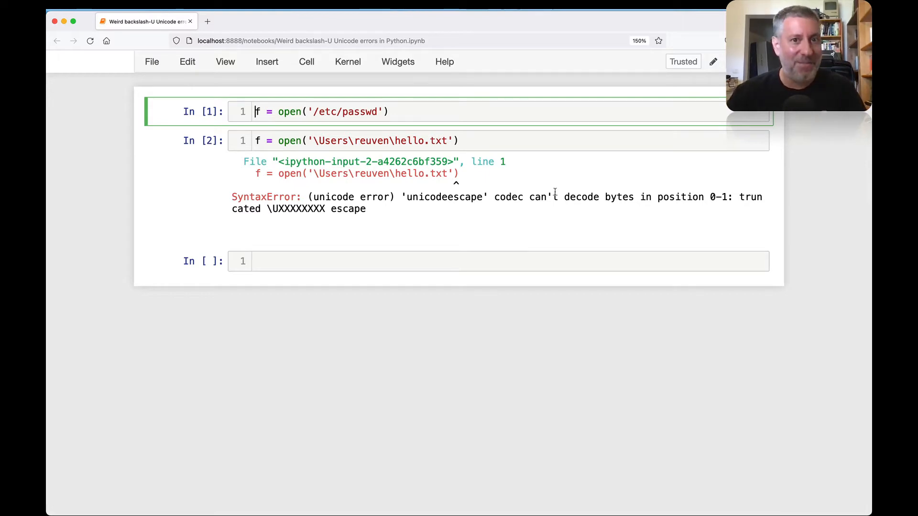
{"action": "mouse_move", "coordinate": [530, 255]}
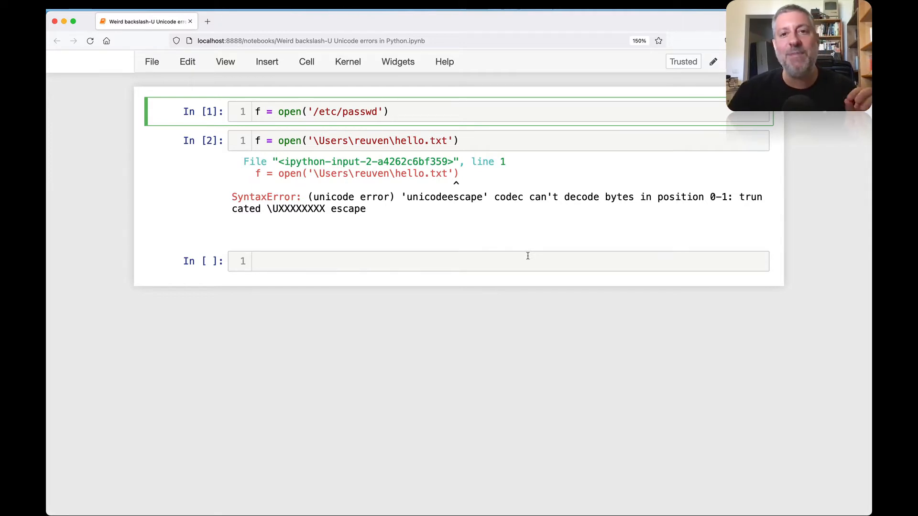
{"action": "mouse_move", "coordinate": [524, 254]}
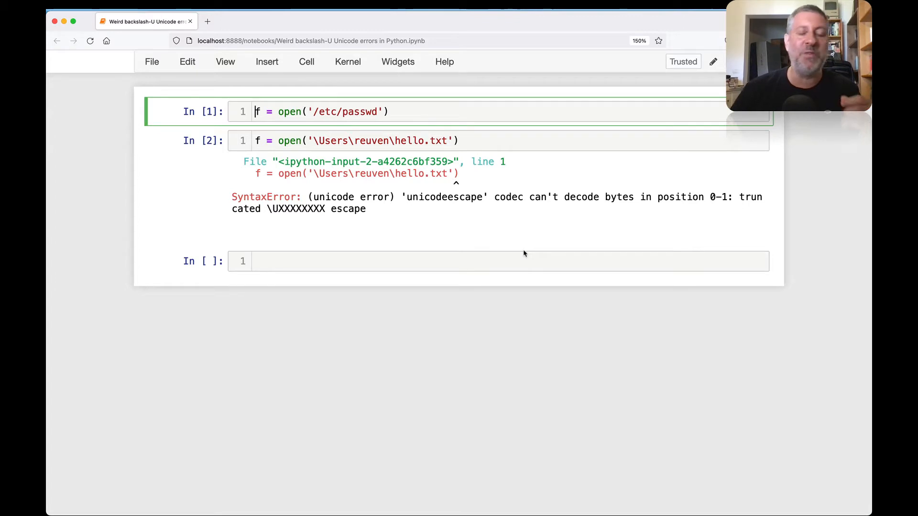
{"action": "mouse_move", "coordinate": [501, 243]}
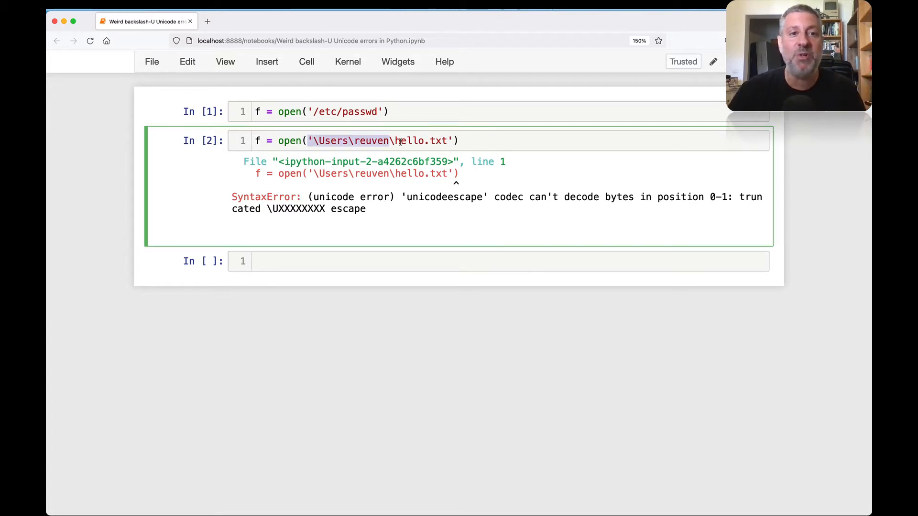
- Run the quoted \Users path string alone, reproducing the same unicodeescape SyntaxError
{"action": "left_click", "coordinate": [415, 261]}
{"action": "type", "text": "'\\Users\\reuven\\hello.txt"}
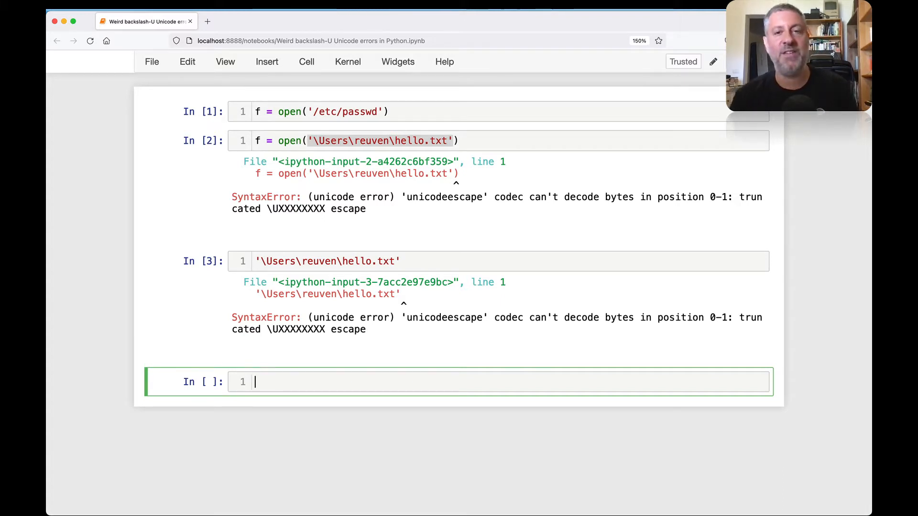
- Run print('hello'), print('שלום') and print('北京') cells that display correctly
{"action": "type", "text": "print("}
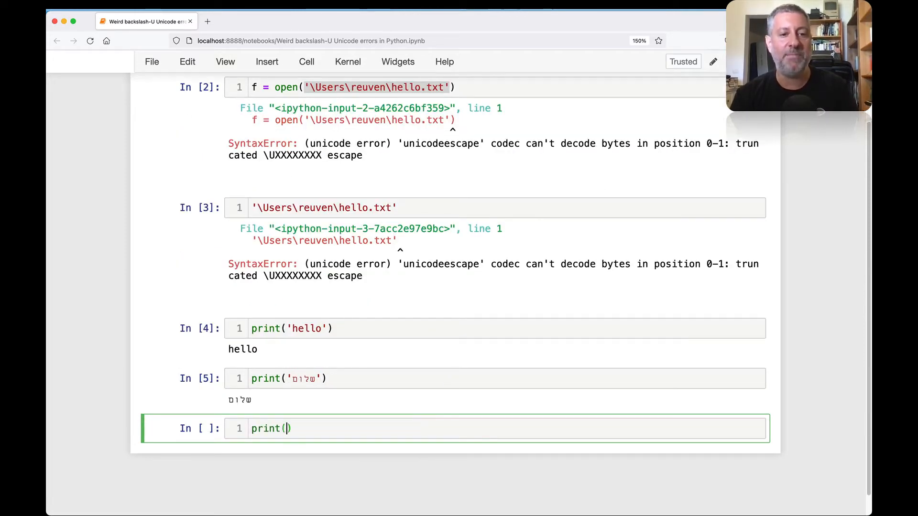
{"action": "type", "text": "''"}
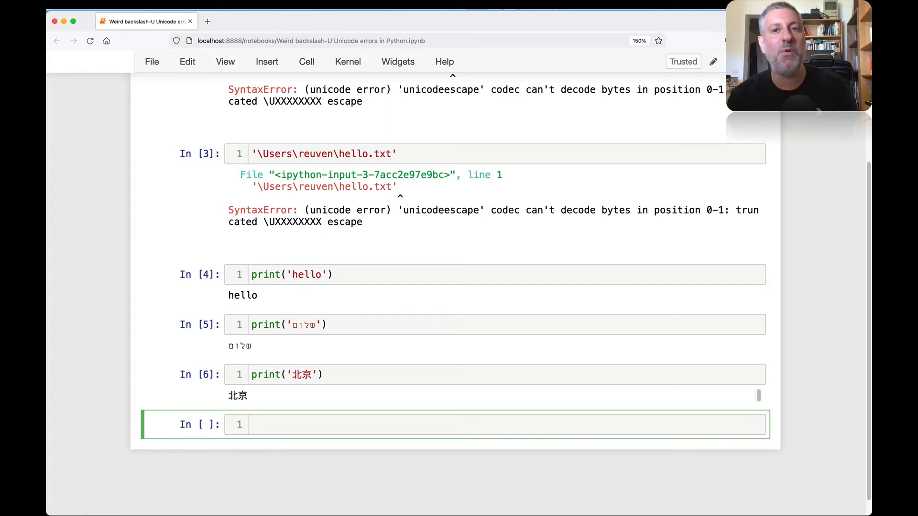
- Run print(ord('a')) giving code point 97
{"action": "type", "text": "print ("}
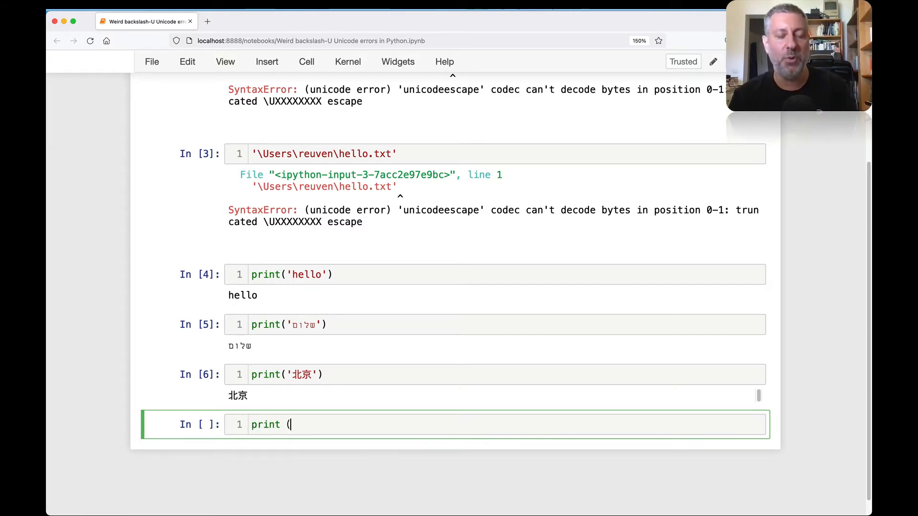
{"action": "key", "text": "Backspace"}
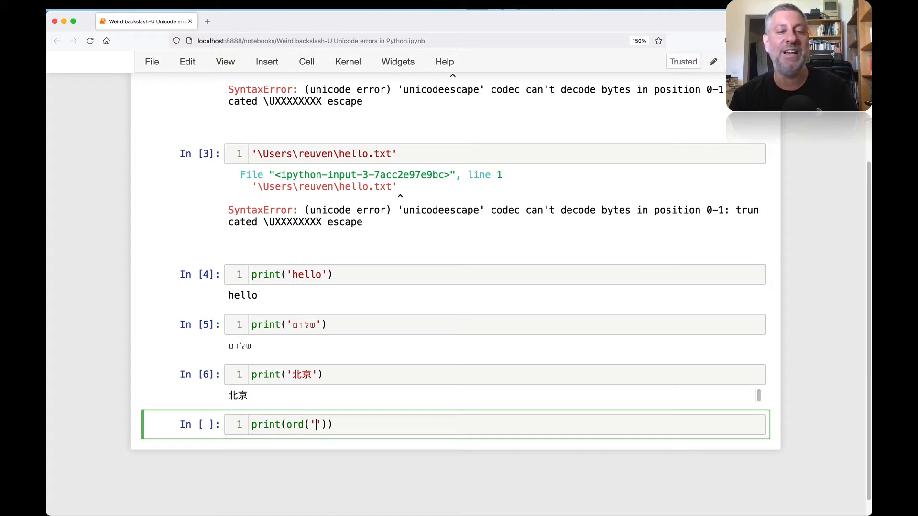
{"action": "type", "text": "a"}
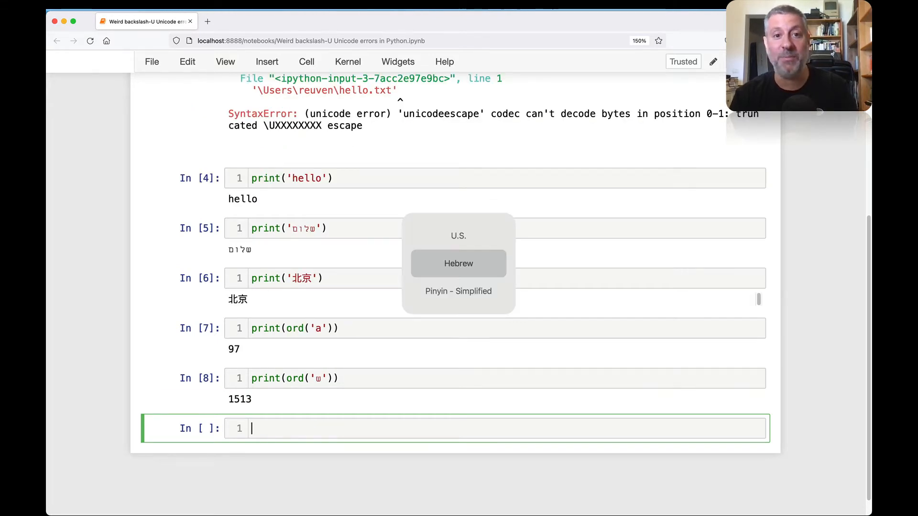
- Run print(ord('ש')) giving 1513 and enter ord() of 北 via the Pinyin input source
{"action": "type", "text": "print(ord()"}
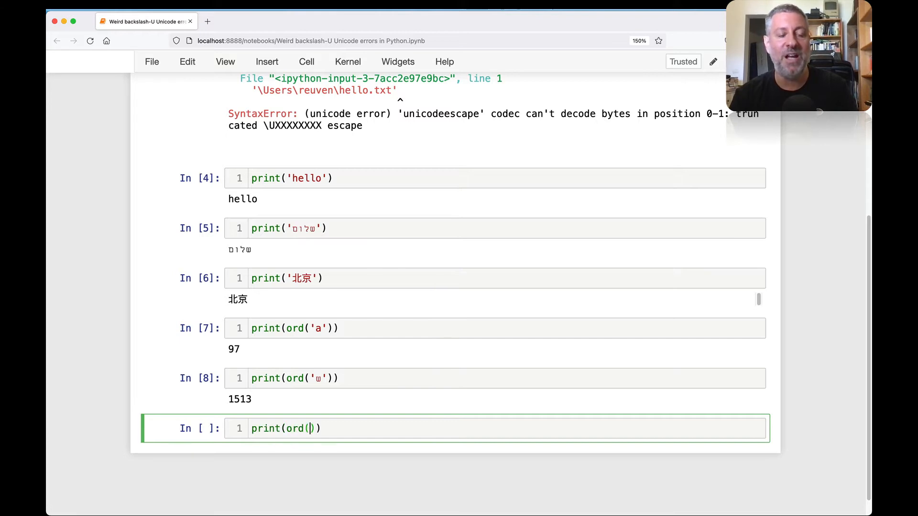
{"action": "type", "text": "''"}
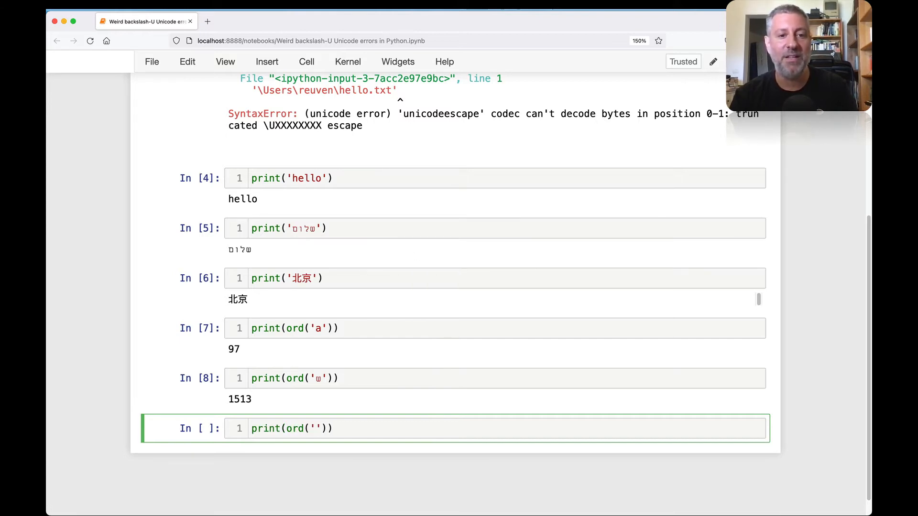
{"action": "type", "text": "bei jing"}
{"action": "type", "text": "print(hex(ord('"}
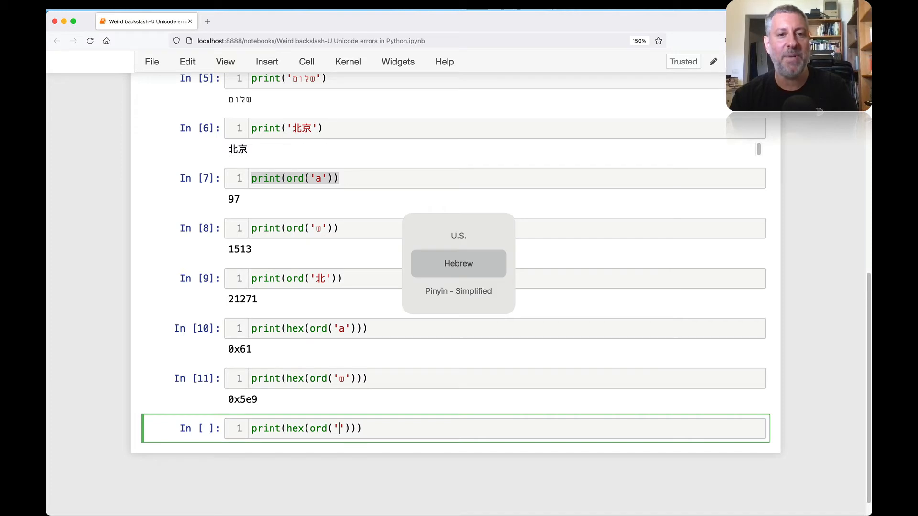
- Run print(hex(ord(...))) for a, ש and 北 giving 0x61, 0x5e9 and 0x5317
{"action": "type", "text": "北京"}
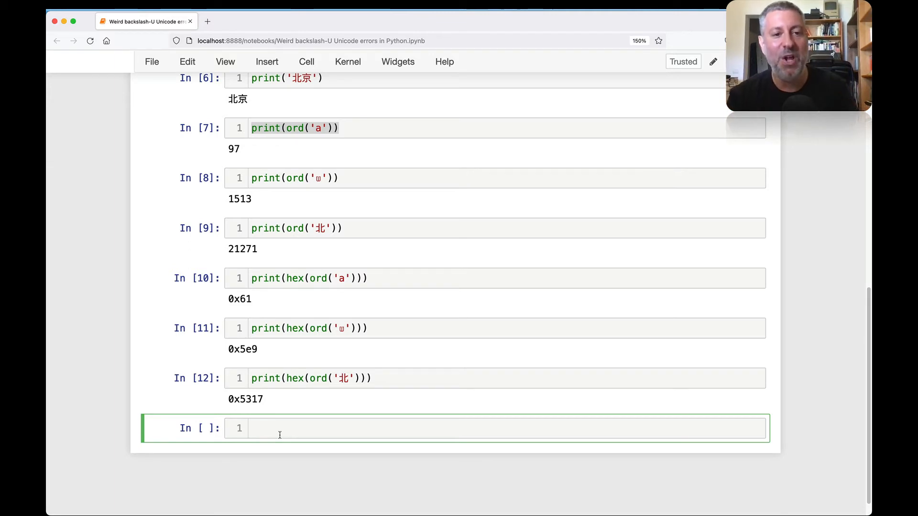
- Run print('>>a<<') and a copy using \x61, both printing >>a<<
{"action": "type", "text": "print('')"}
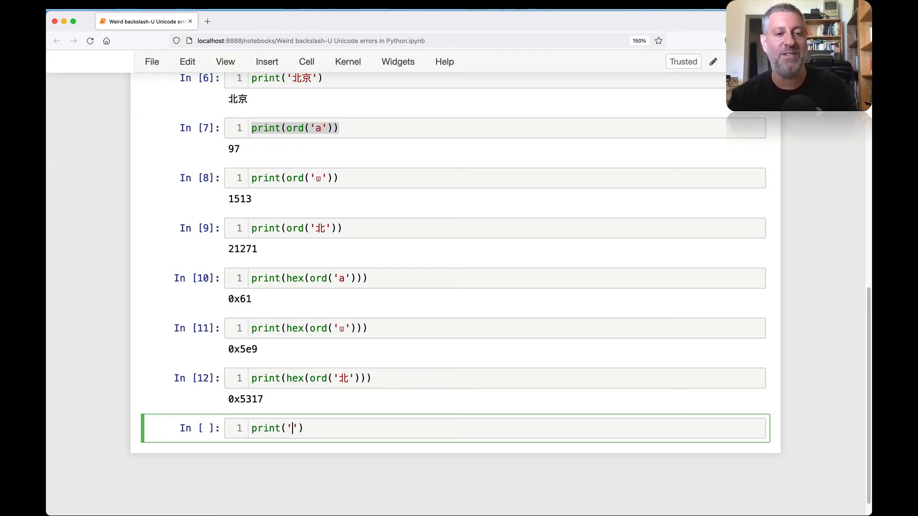
{"action": "type", "text": ">>a<<"}
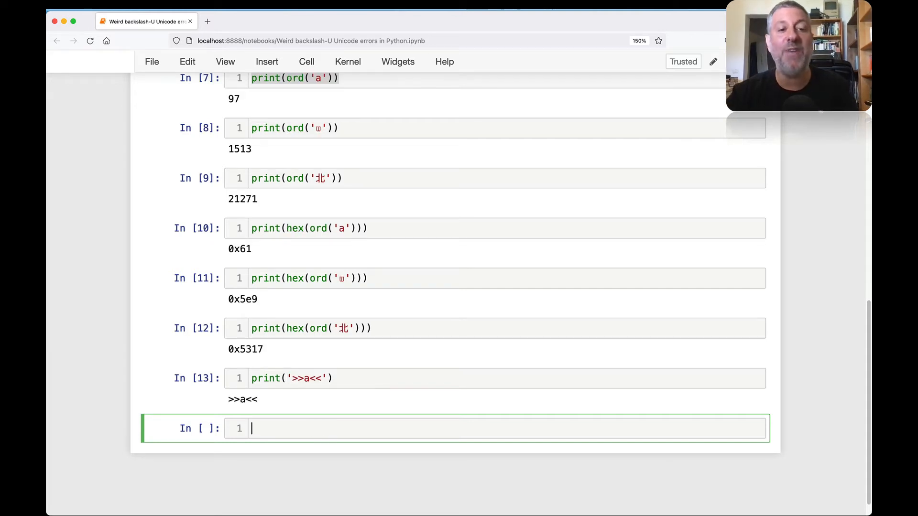
{"action": "mouse_move", "coordinate": [281, 408]}
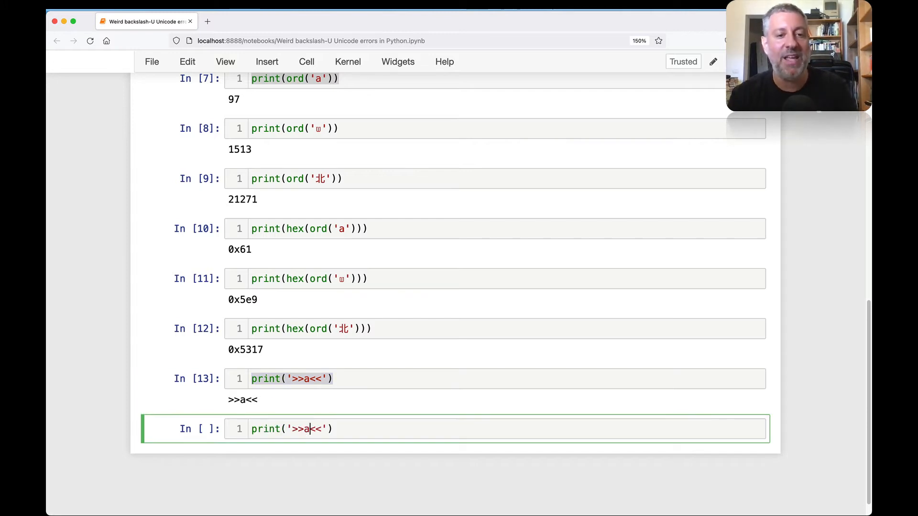
{"action": "type", "text": "\\x"}
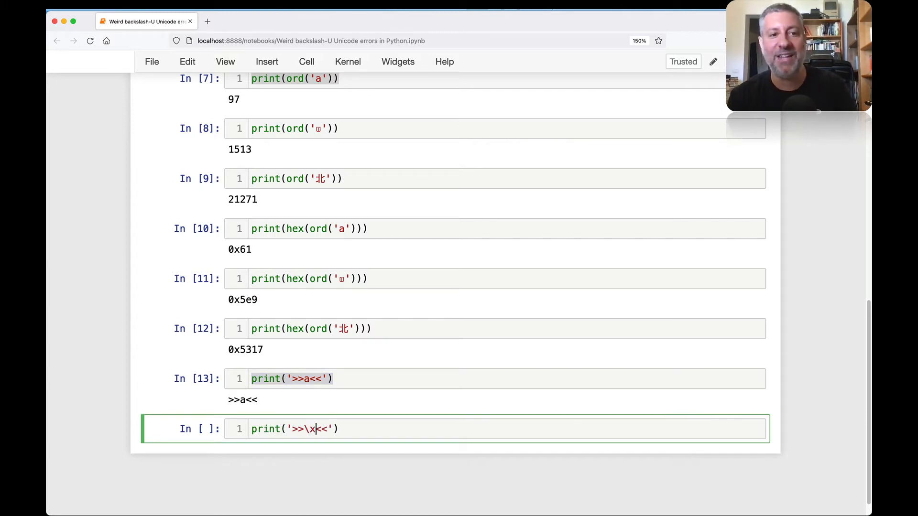
{"action": "type", "text": "61"}
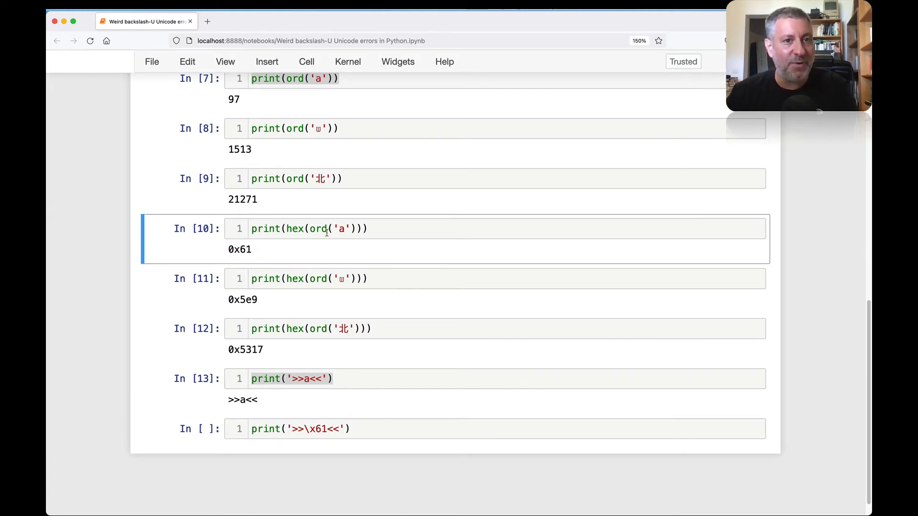
{"action": "left_click", "coordinate": [325, 428]}
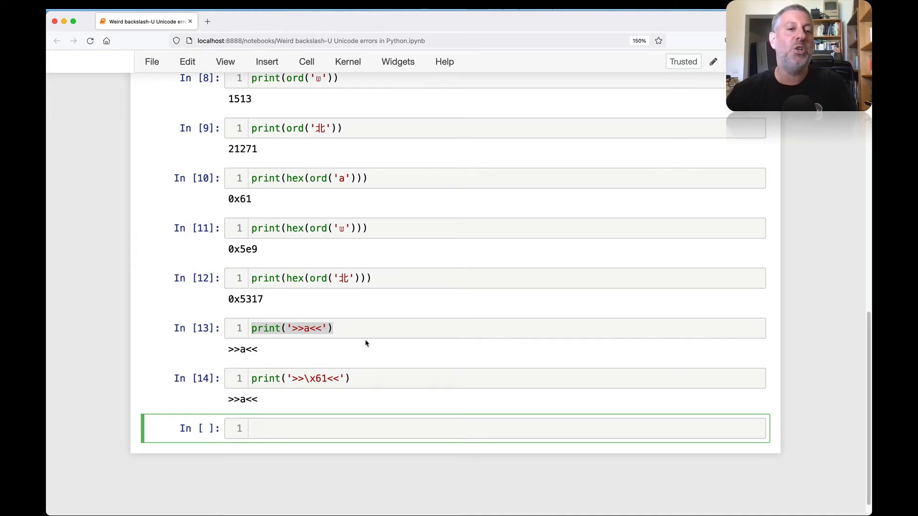
{"action": "left_click", "coordinate": [309, 328]}
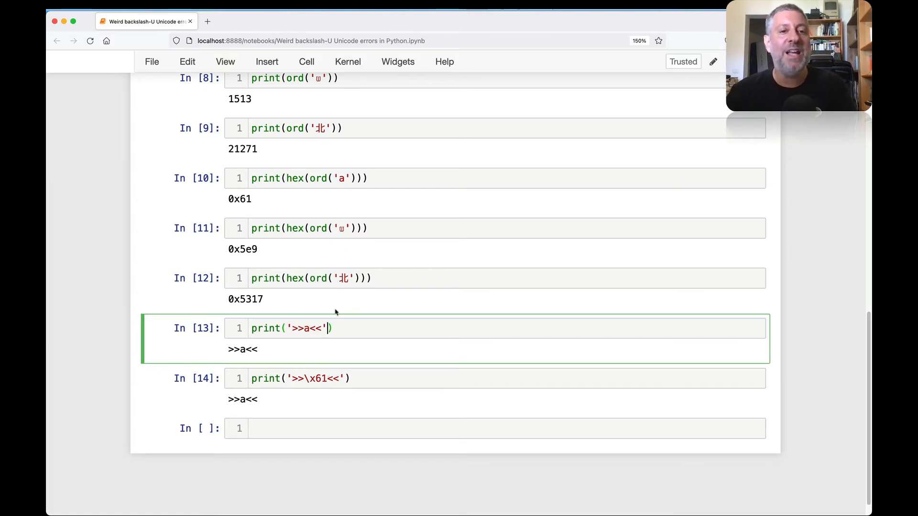
- Run print('>>\x5e9<<'), which prints >>^9<< since \x takes two hex digits
{"action": "left_click", "coordinate": [304, 429]}
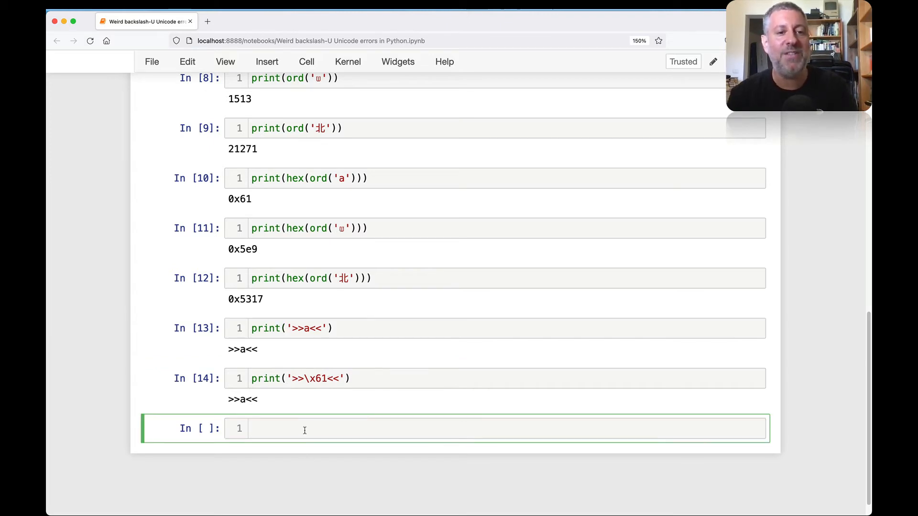
{"action": "type", "text": "print('>>')"}
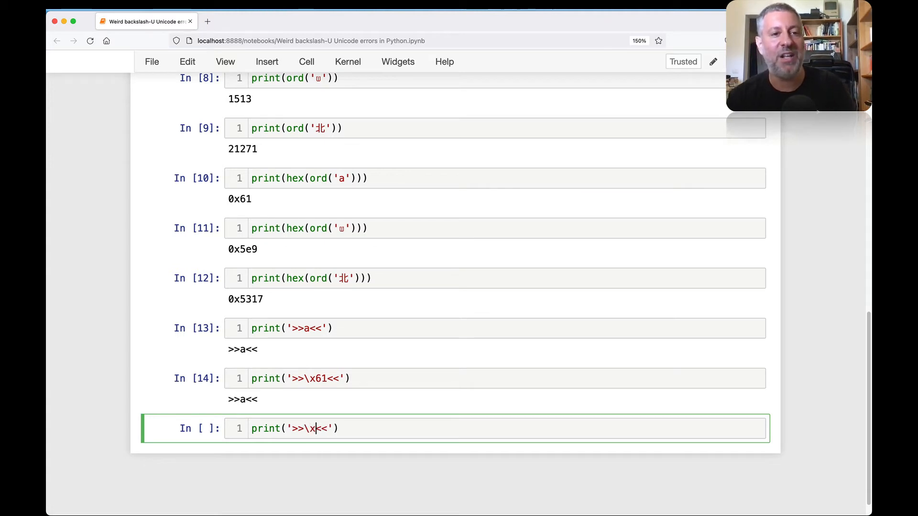
{"action": "type", "text": "5"}
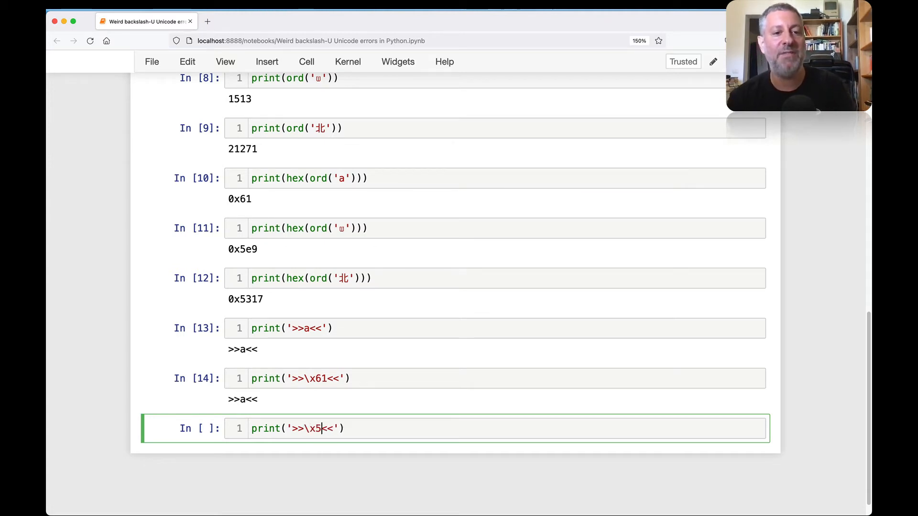
{"action": "key", "text": "Shift+Enter"}
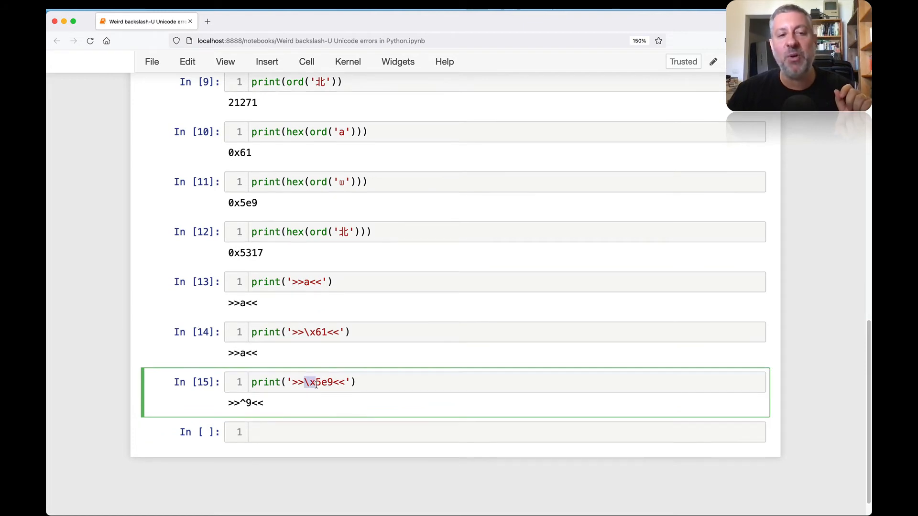
{"action": "mouse_move", "coordinate": [248, 215]}
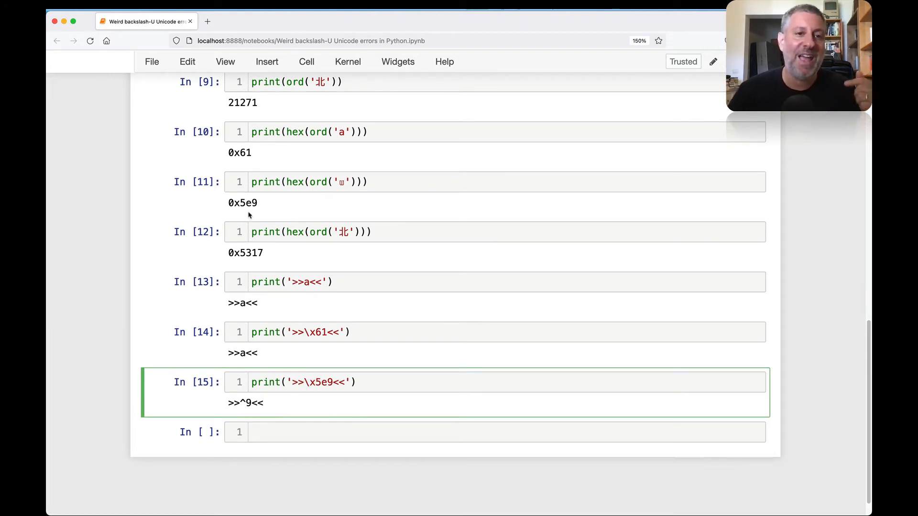
{"action": "mouse_move", "coordinate": [316, 121]}
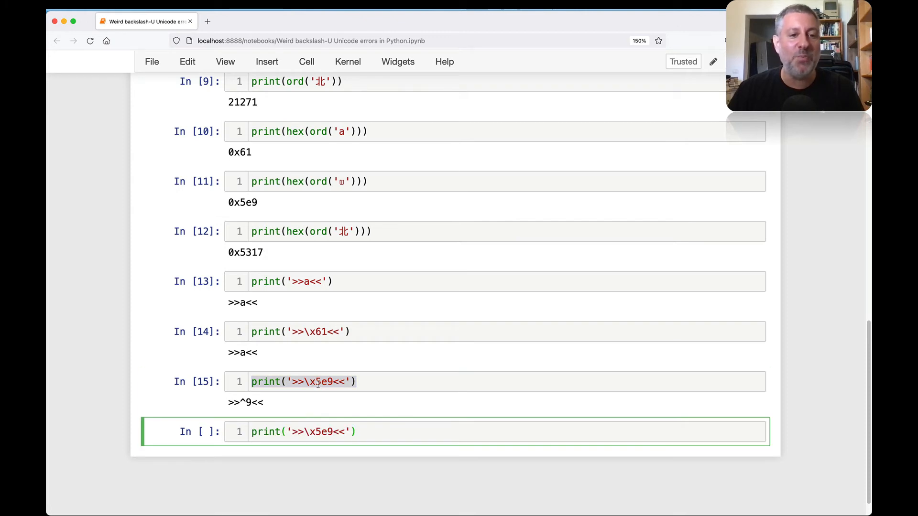
- Run print('>>\u05e9<<') and print('>>\u5317<<') to print ש and 北
{"action": "left_click", "coordinate": [324, 383]}
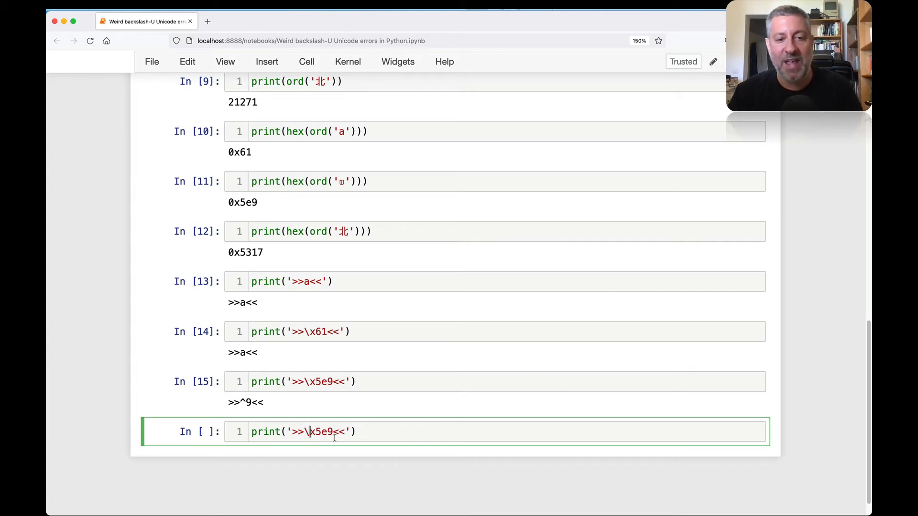
{"action": "type", "text": "u0"}
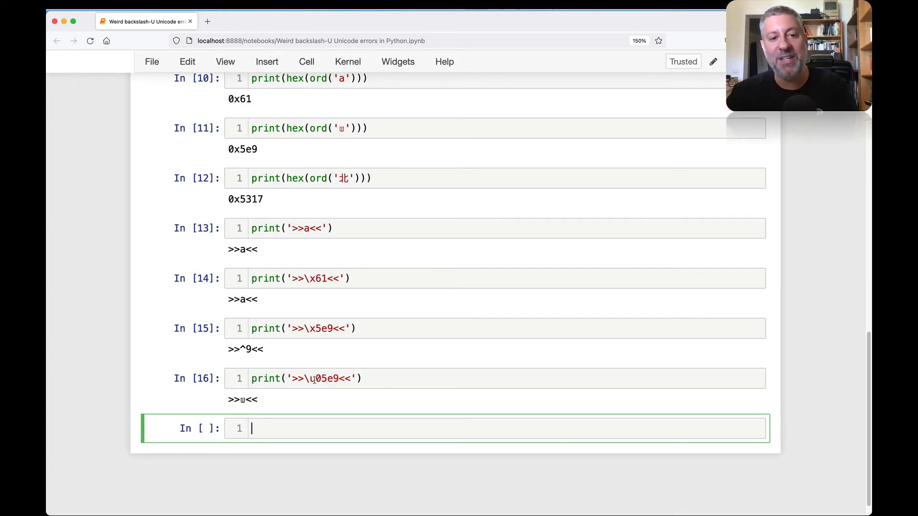
{"action": "double_click", "coordinate": [325, 379]}
{"action": "type", "text": "print('>>\\u5317<<')"}
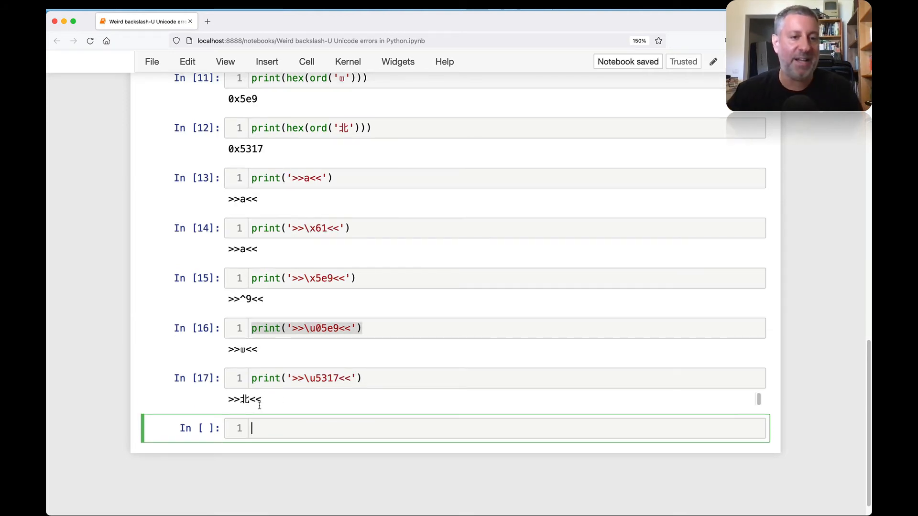
- Run \U00005317, \U000005e9 and \U00000061 cells printing 北, ש and a between the markers
{"action": "left_click", "coordinate": [306, 328]}
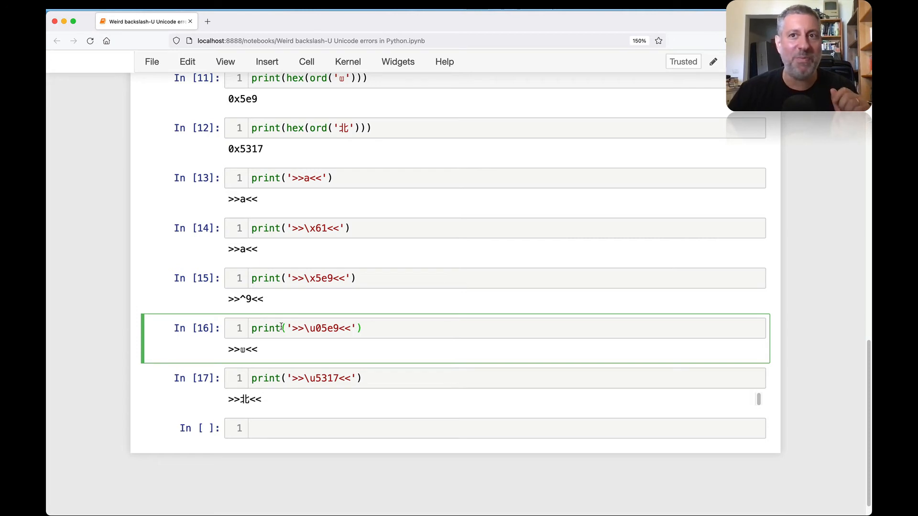
{"action": "mouse_move", "coordinate": [296, 372]}
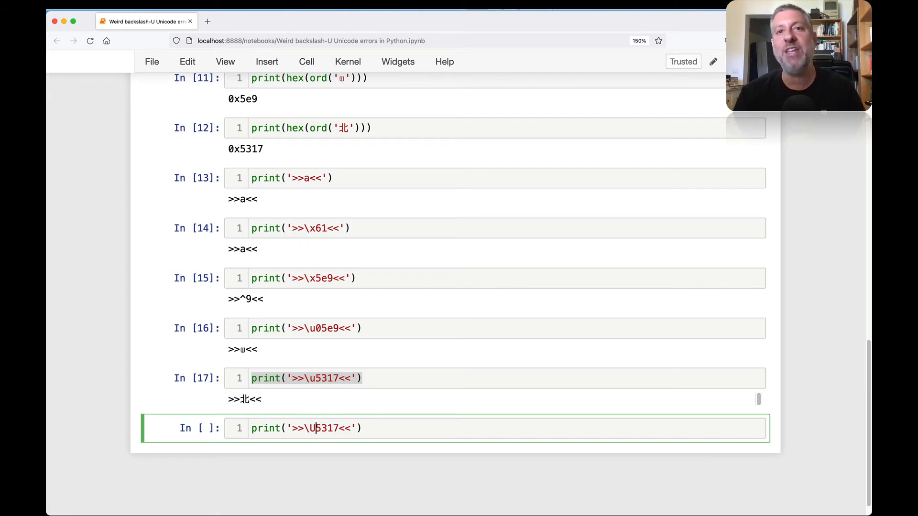
{"action": "type", "text": "0000"}
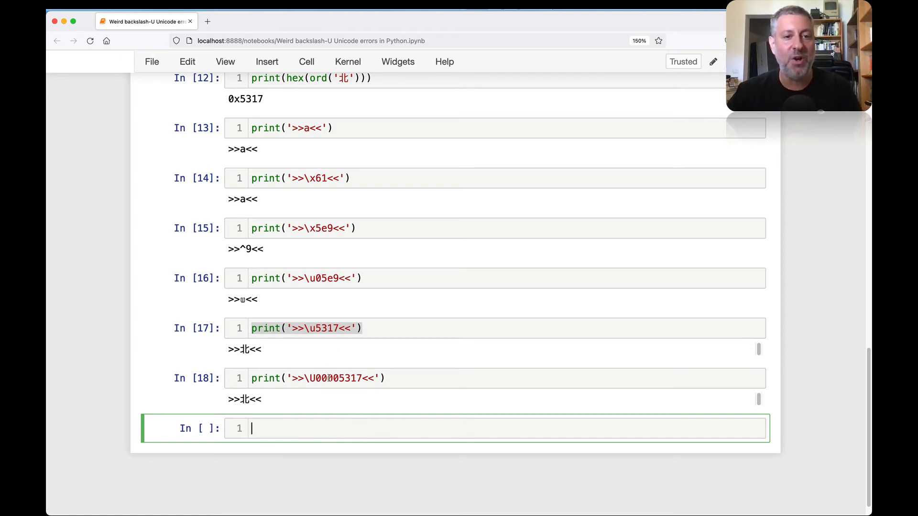
{"action": "type", "text": "print('>>\\U00005317<<')"}
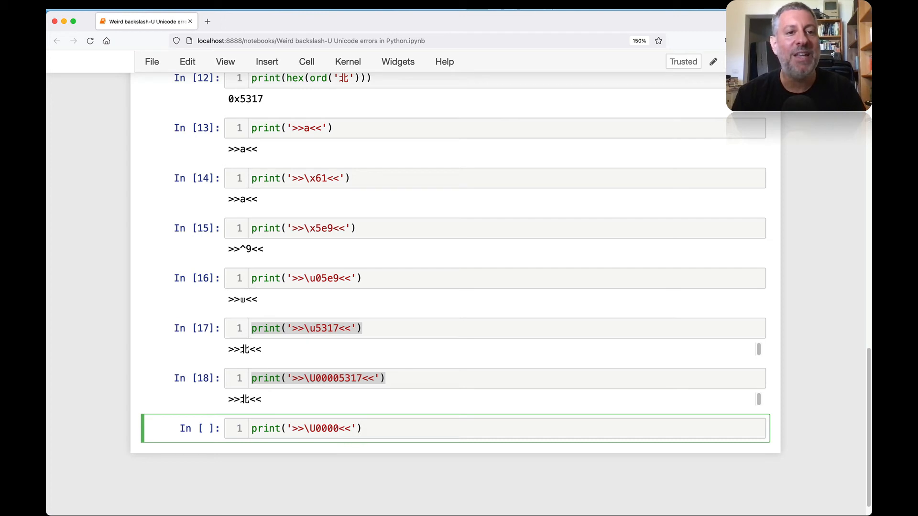
{"action": "type", "text": "05e9"}
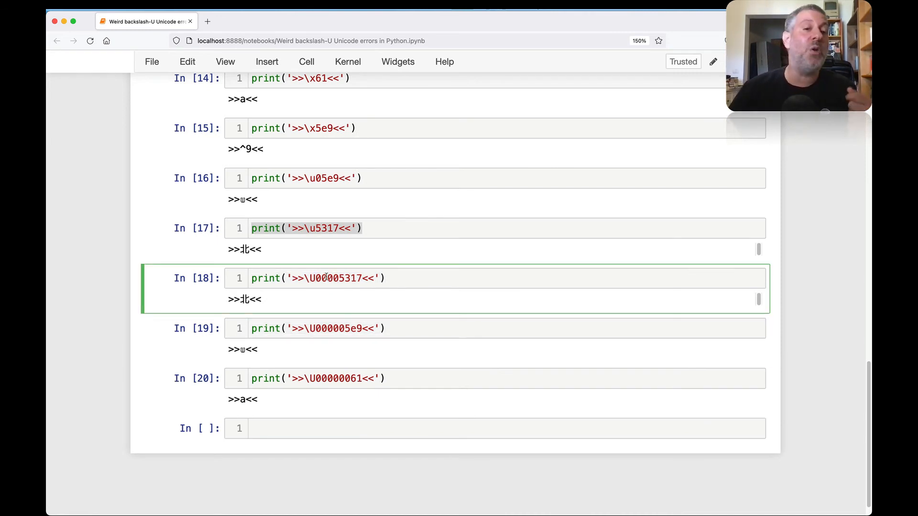
- Evaluate a bare '\Users' string to reproduce the truncated \UXXXXXXXX unicodeescape SyntaxError
{"action": "left_click", "coordinate": [320, 429]}
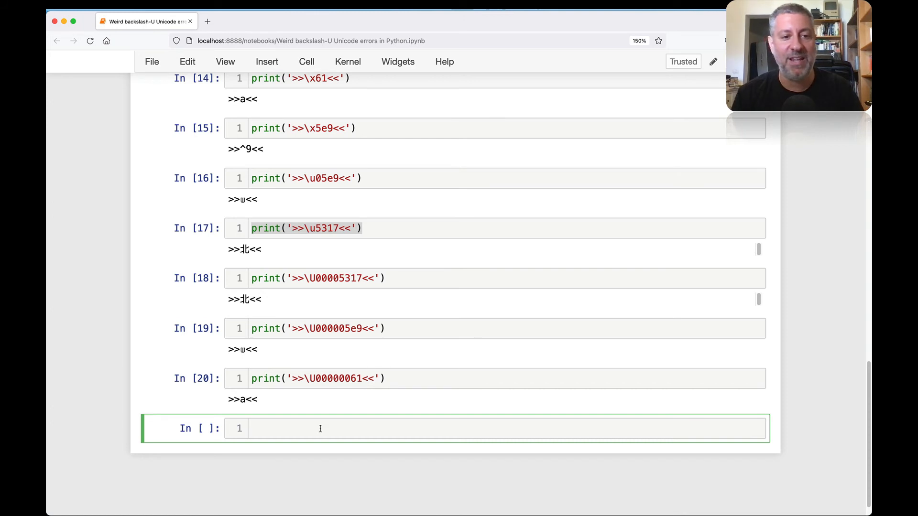
{"action": "type", "text": "\\U"}
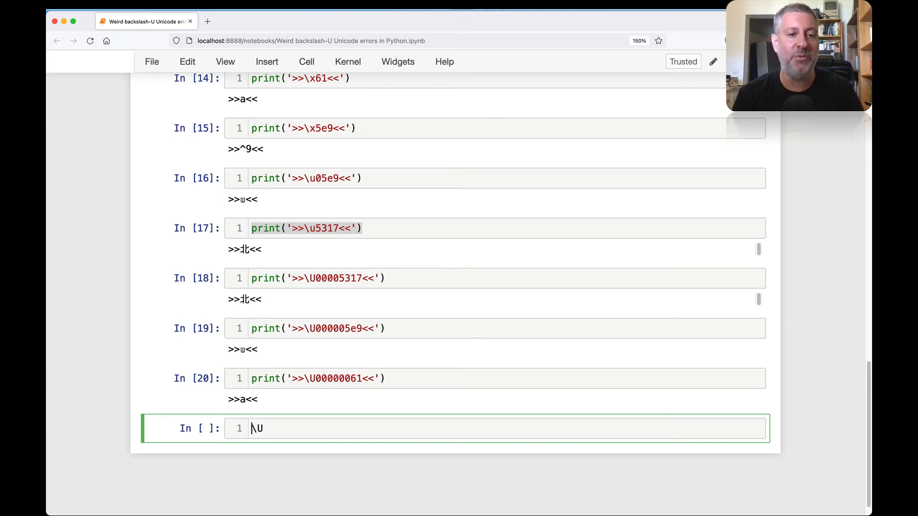
{"action": "type", "text": "'"}
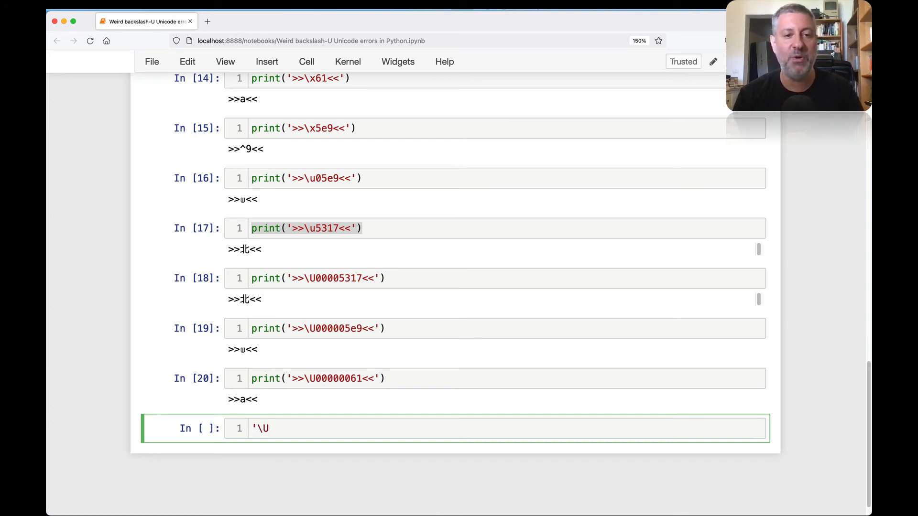
{"action": "type", "text": "HEL"}
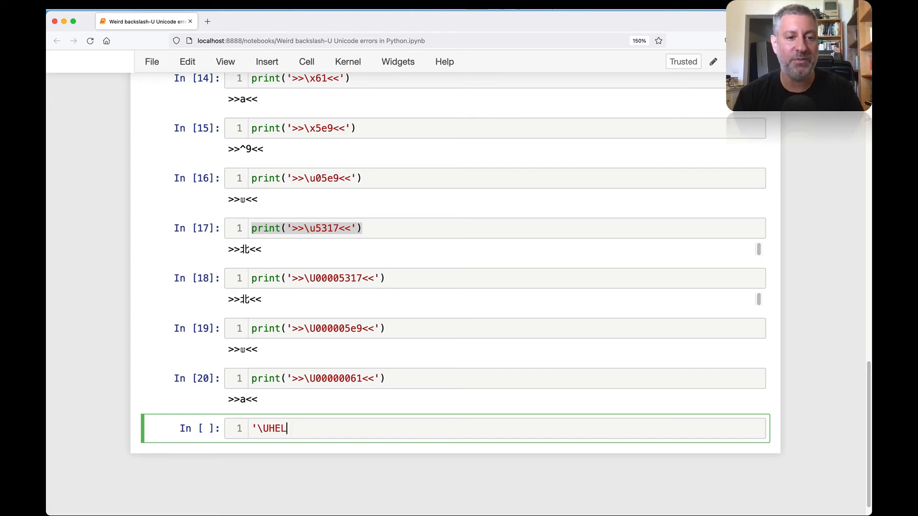
{"action": "key", "text": "Backspace"}
{"action": "type", "text": "sers'"}
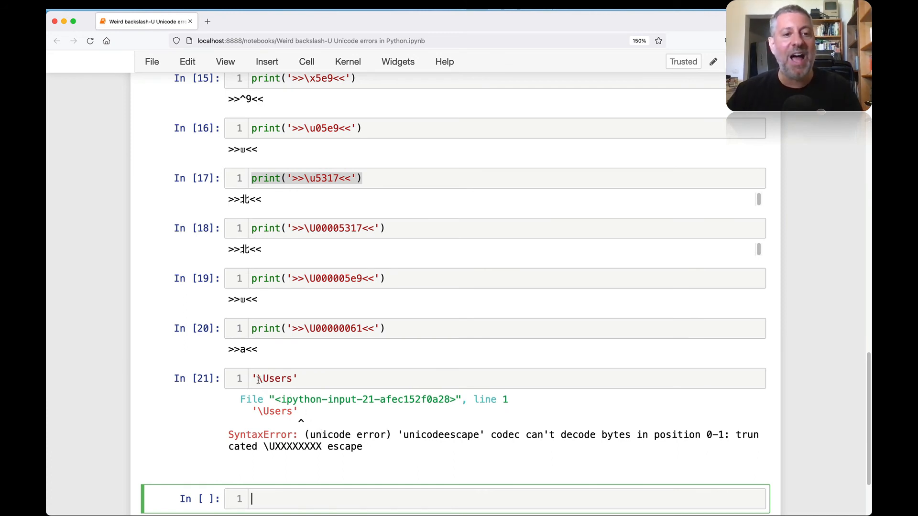
{"action": "left_click", "coordinate": [266, 378]}
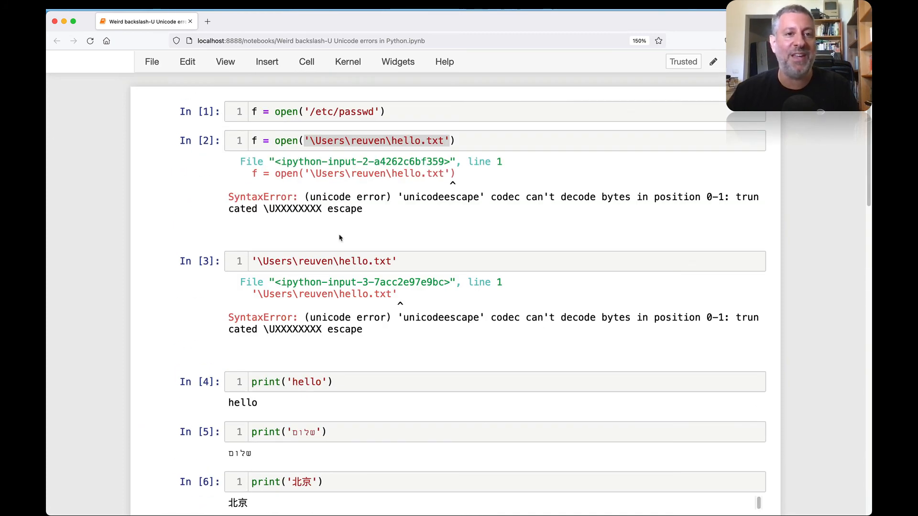
- Run f'\Users\reuven\hello.txt' to show the same unicodeescape error, then delete the f prefix
{"action": "left_click", "coordinate": [337, 261]}
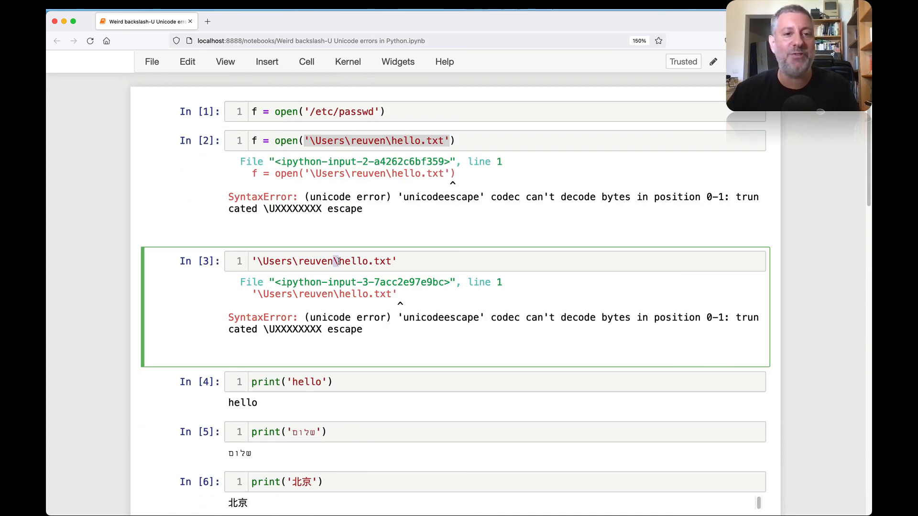
{"action": "scroll", "scroll_direction": "down", "scroll_amount": 3}
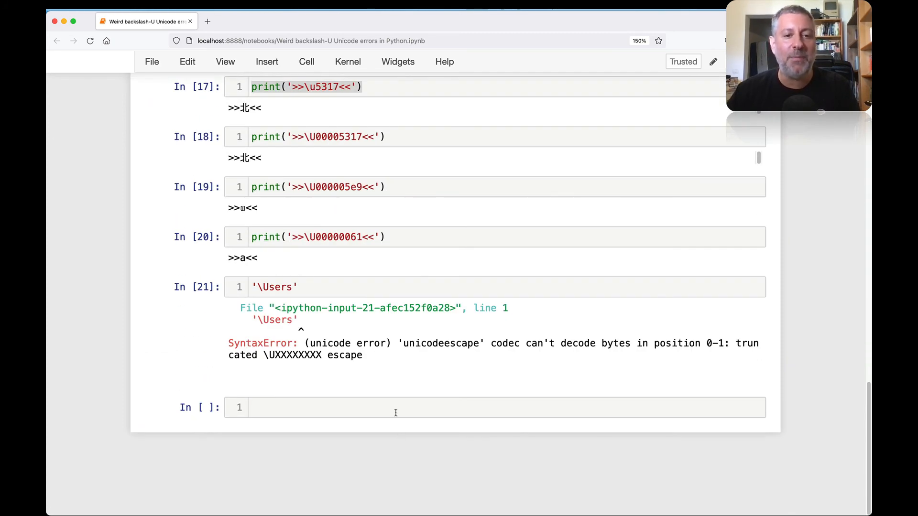
{"action": "type", "text": "f'\\Users\\reuven\\hello.txt'"}
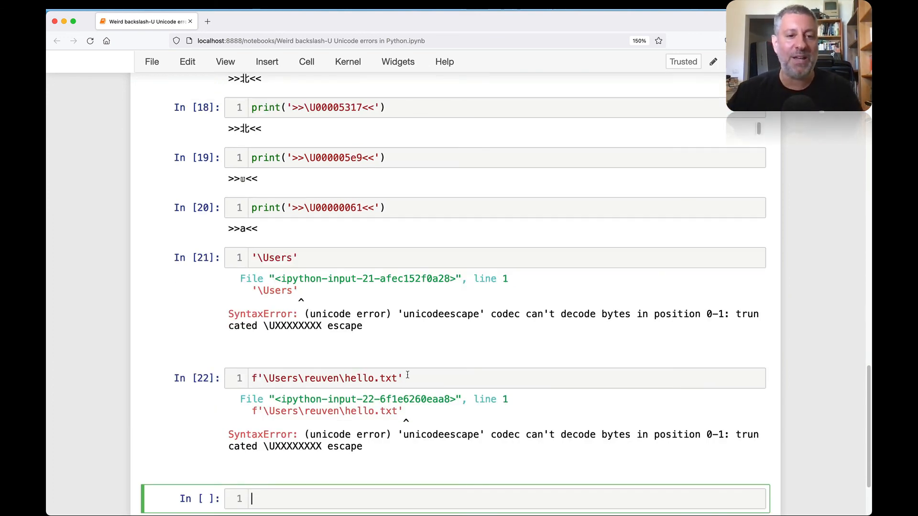
{"action": "left_click", "coordinate": [327, 378]}
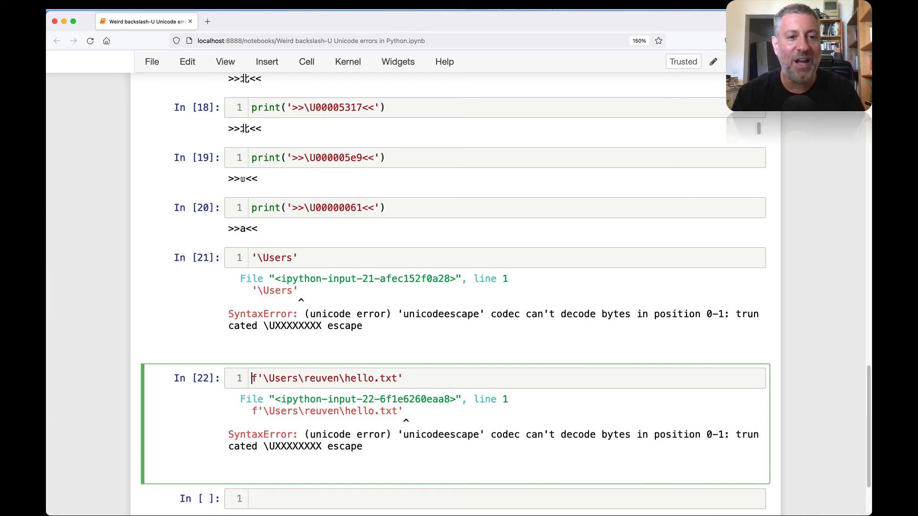
{"action": "key", "text": "Backspace"}
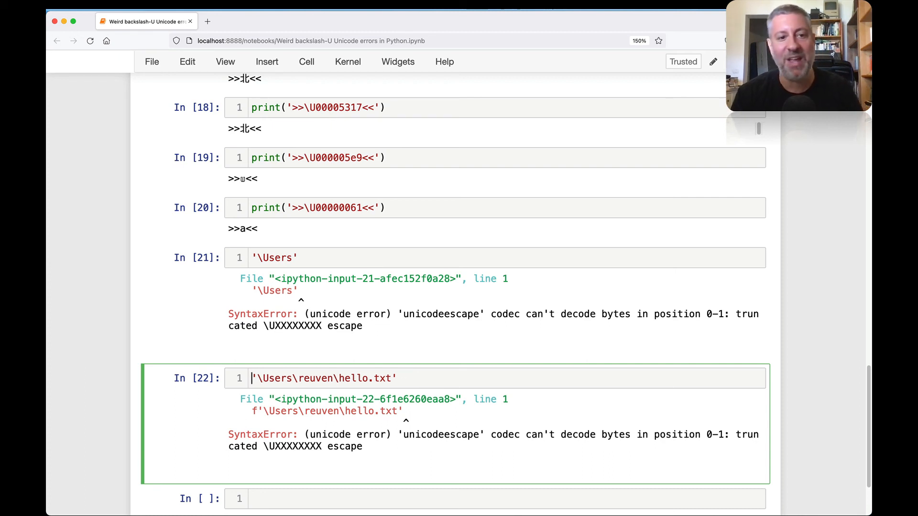